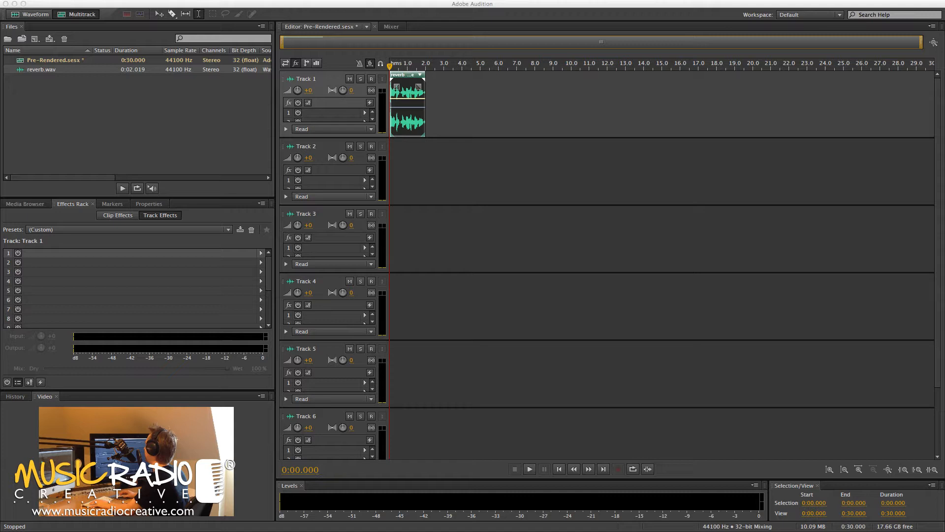
# Step: Play the Pre-Rendered session briefly, then stop playback
pyautogui.click(528, 469)
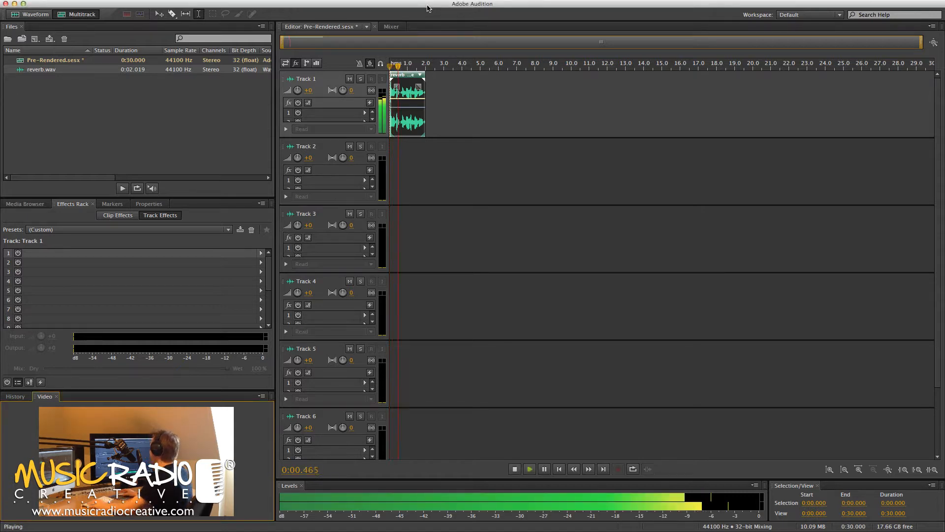
pyautogui.click(513, 468)
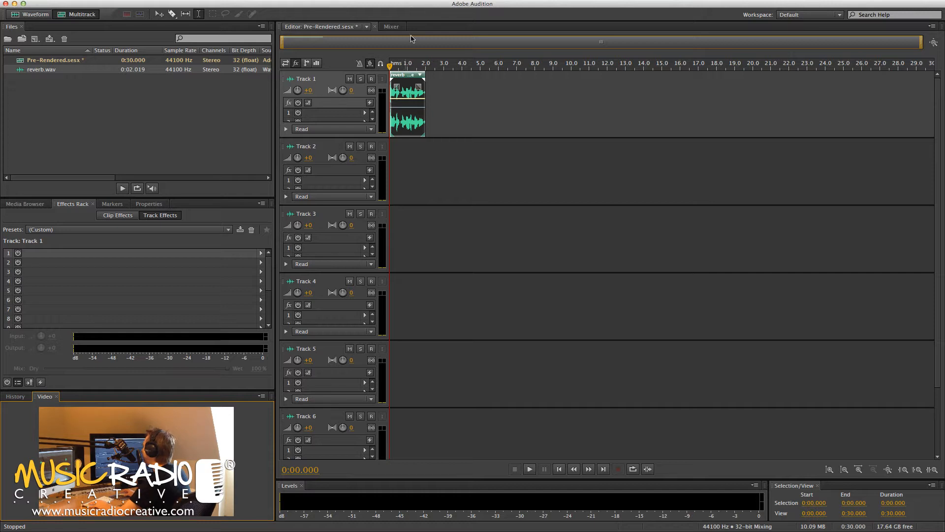
pyautogui.moveTo(368, 66)
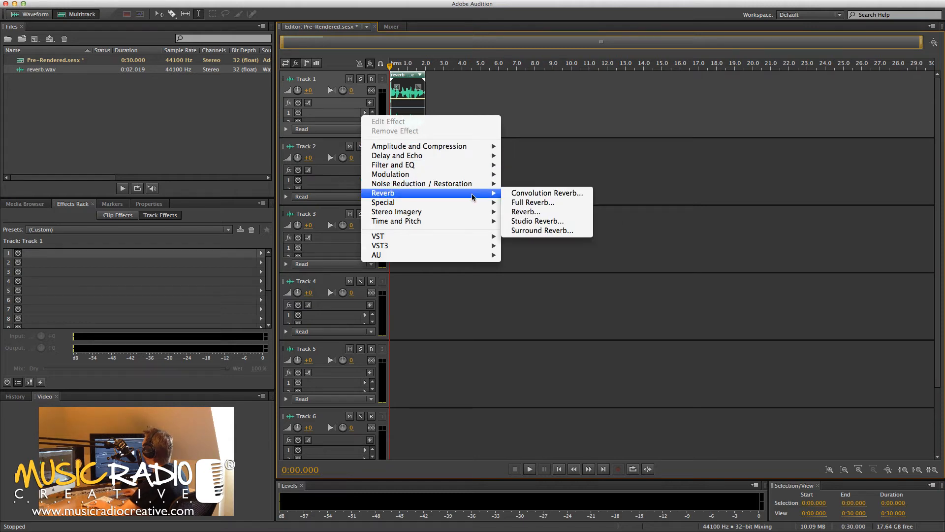
# Step: Load Reverb into Track 1's first effect slot and accept the real-time playback warning
pyautogui.click(525, 212)
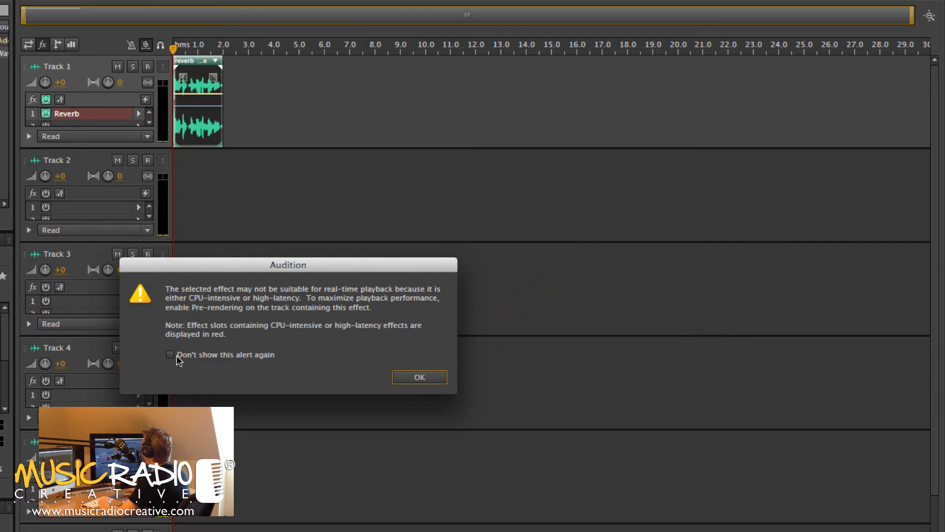
pyautogui.click(419, 377)
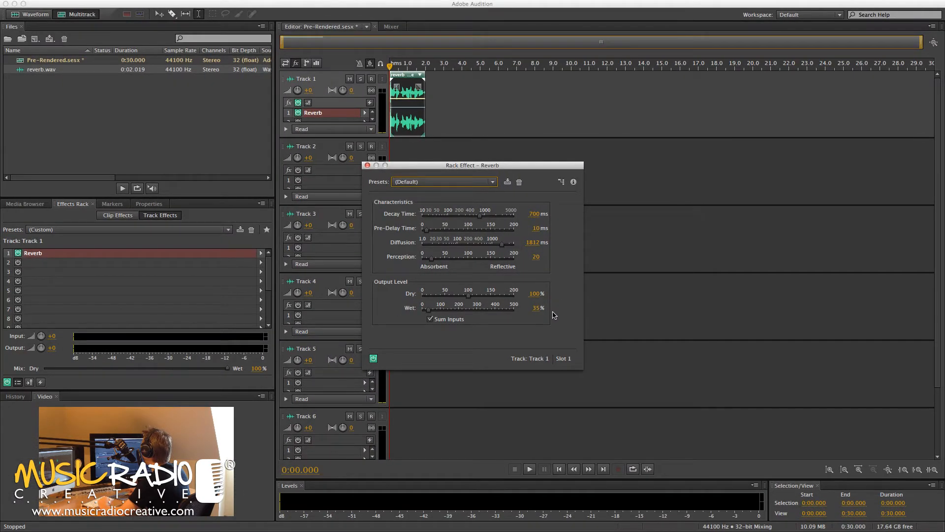
pyautogui.moveTo(382, 192)
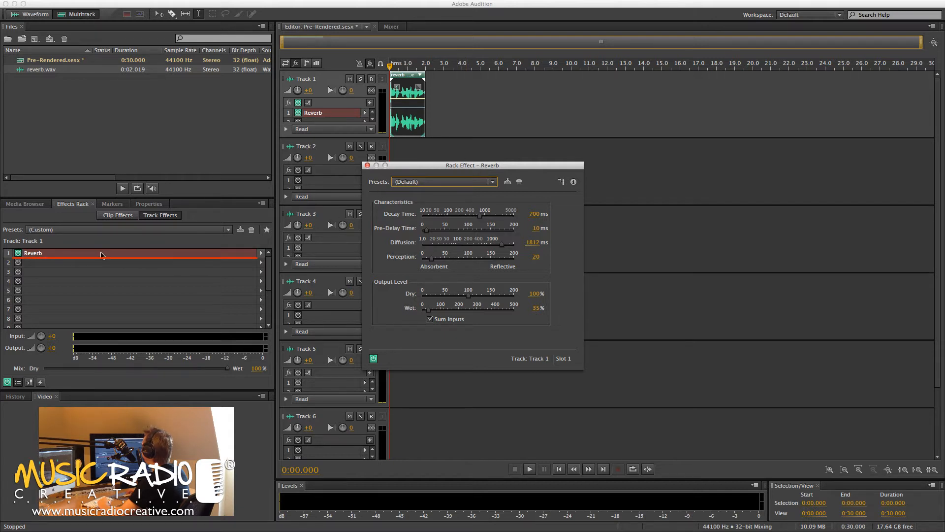
pyautogui.moveTo(227, 238)
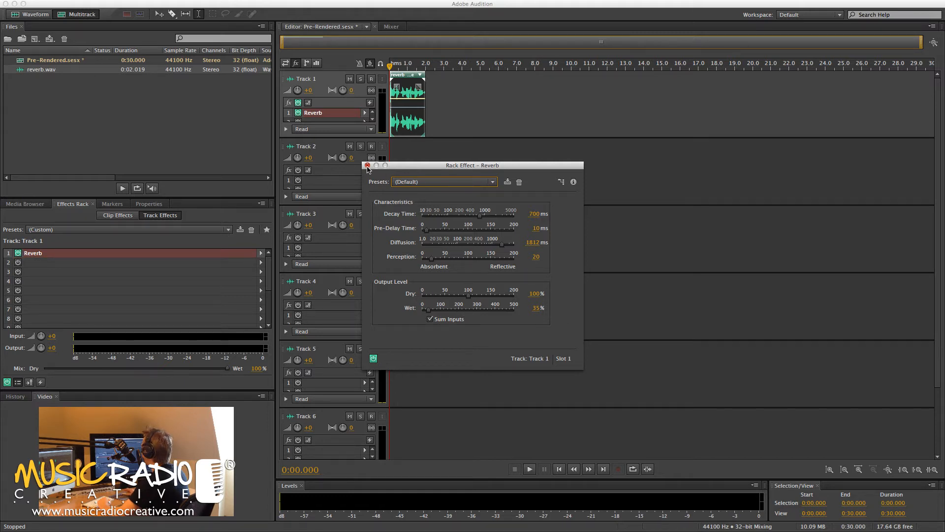
# Step: Dismiss the Rack Effect – Reverb window, leaving Reverb loaded on Track 1
pyautogui.click(367, 165)
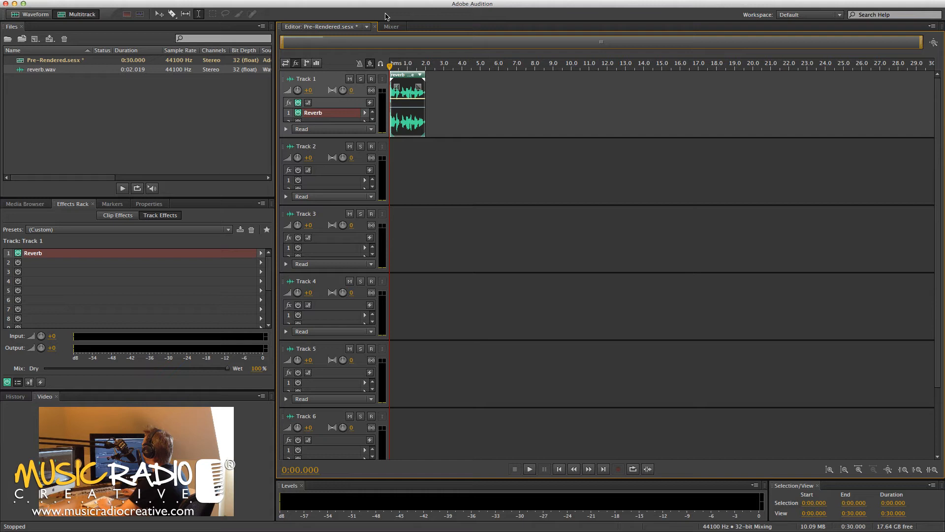
pyautogui.click(528, 468)
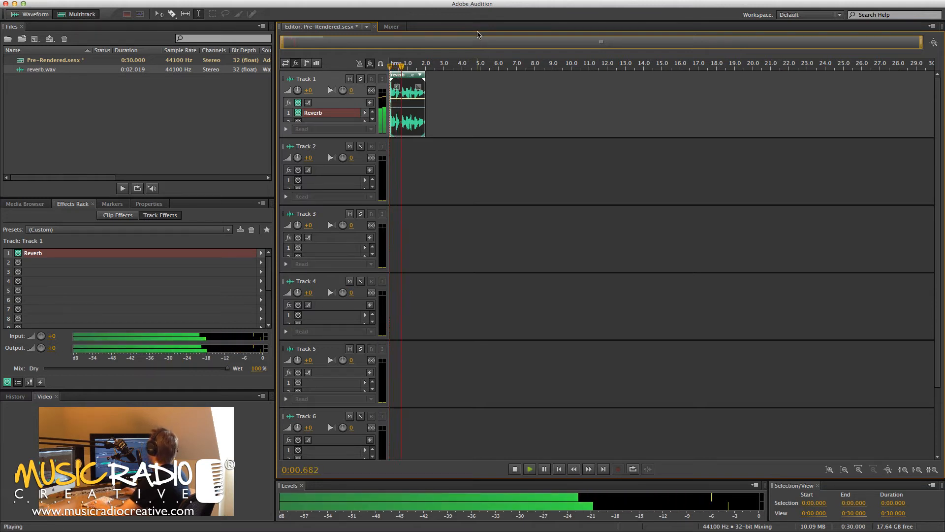
pyautogui.click(514, 469)
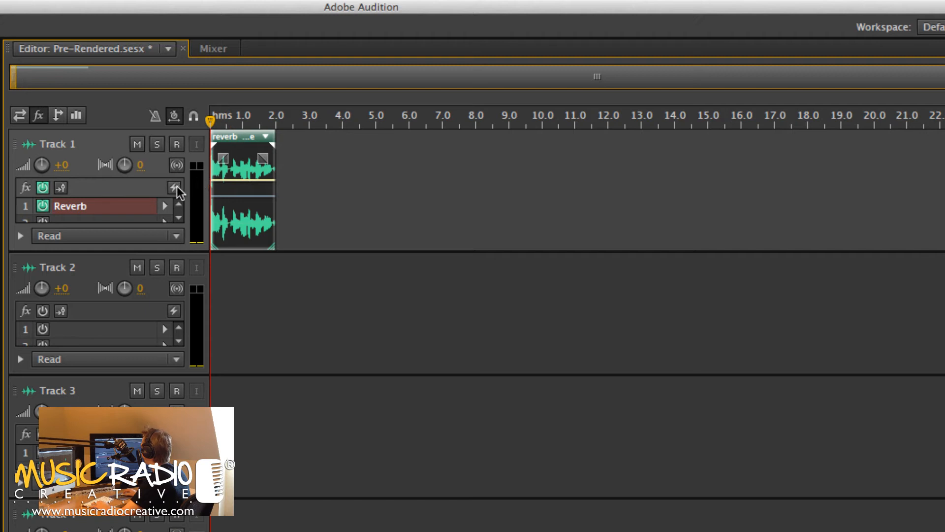
# Step: Switch on Pre-render Track for Track 1 (blue icon) and play the session
pyautogui.click(174, 187)
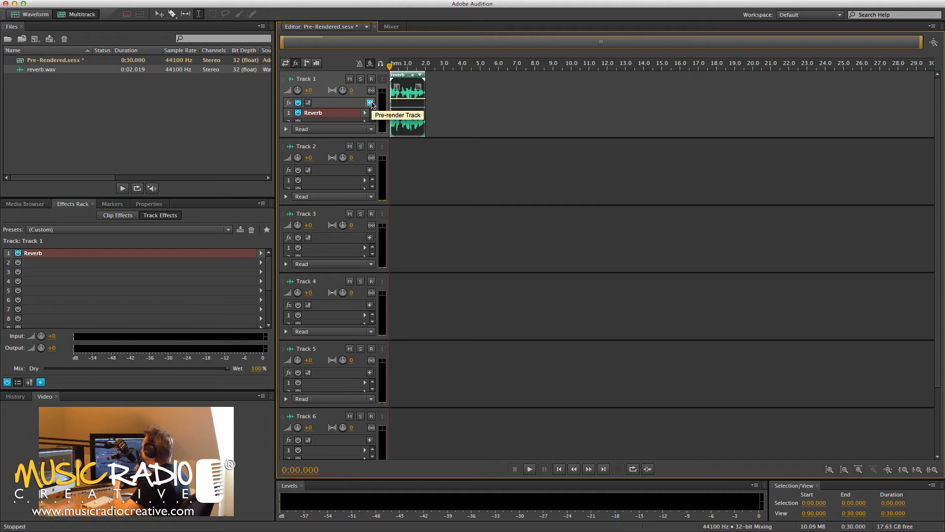
pyautogui.click(370, 102)
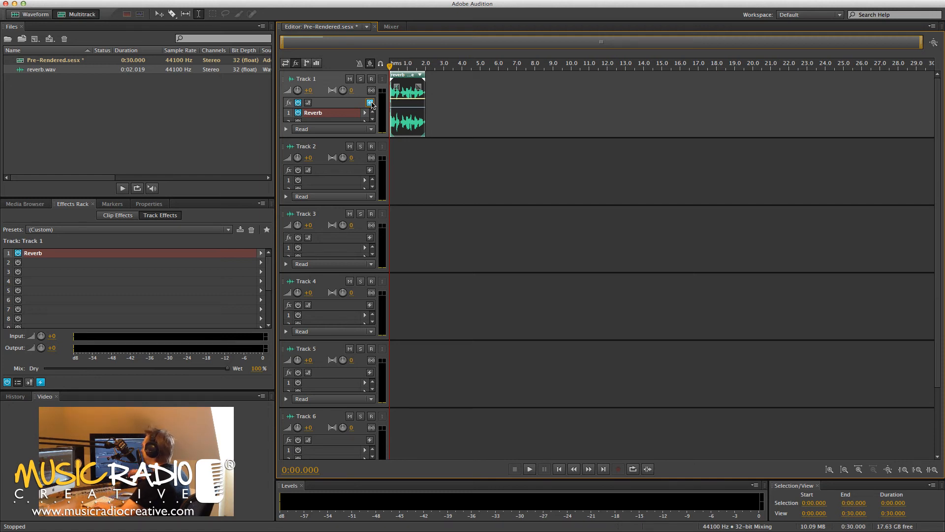
pyautogui.click(529, 469)
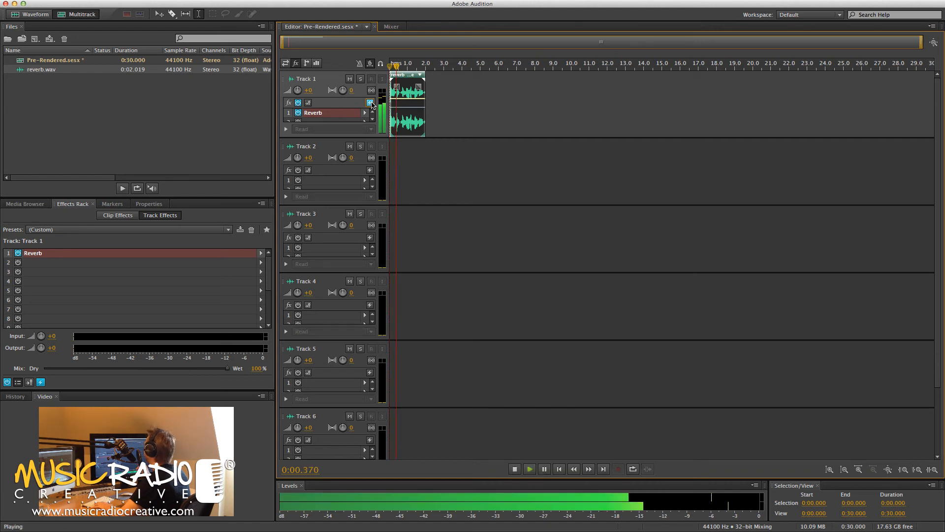